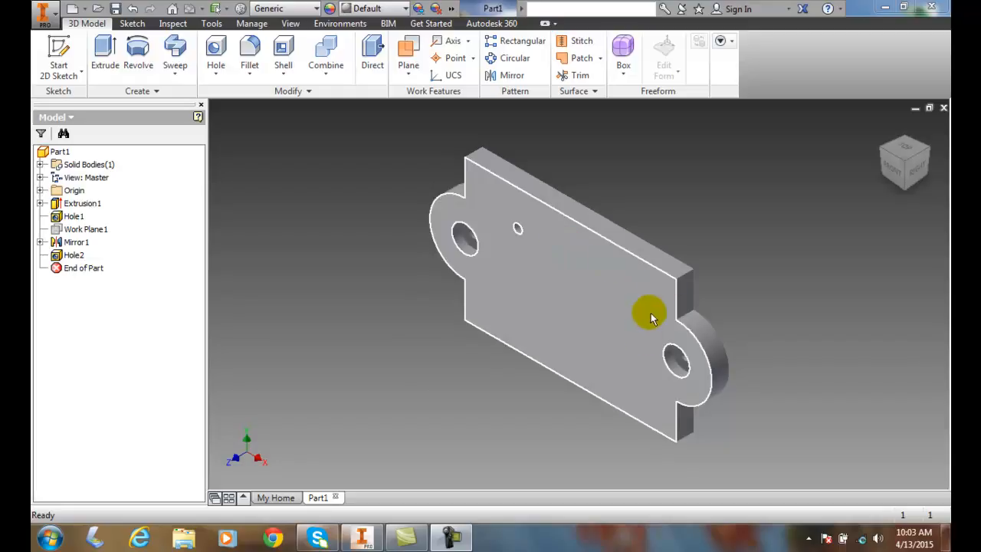
pyautogui.moveTo(567, 318)
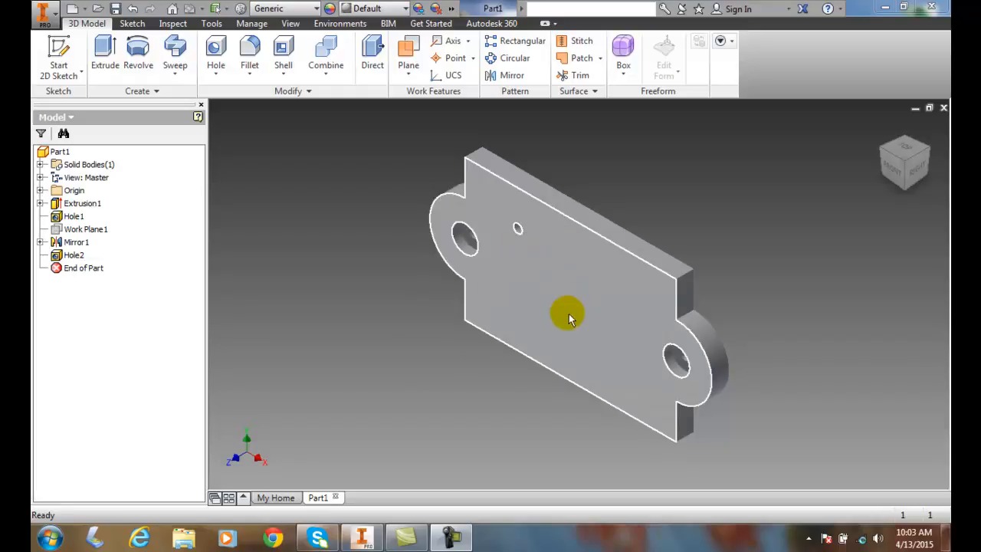
# - Start a Rectangular Pattern and choose Hole2, the small hole, as the feature to repeat
pyautogui.click(567, 316)
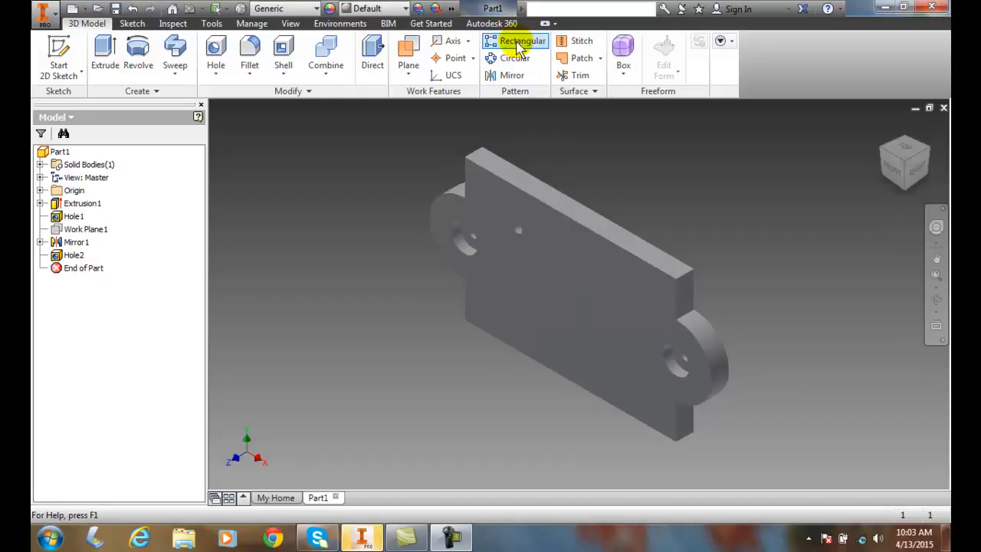
pyautogui.click(521, 40)
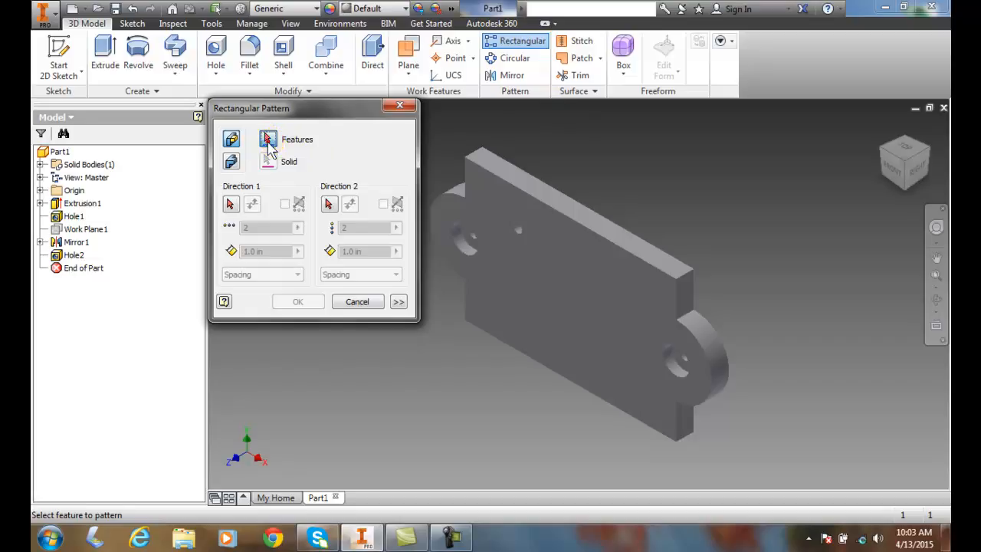
pyautogui.click(475, 233)
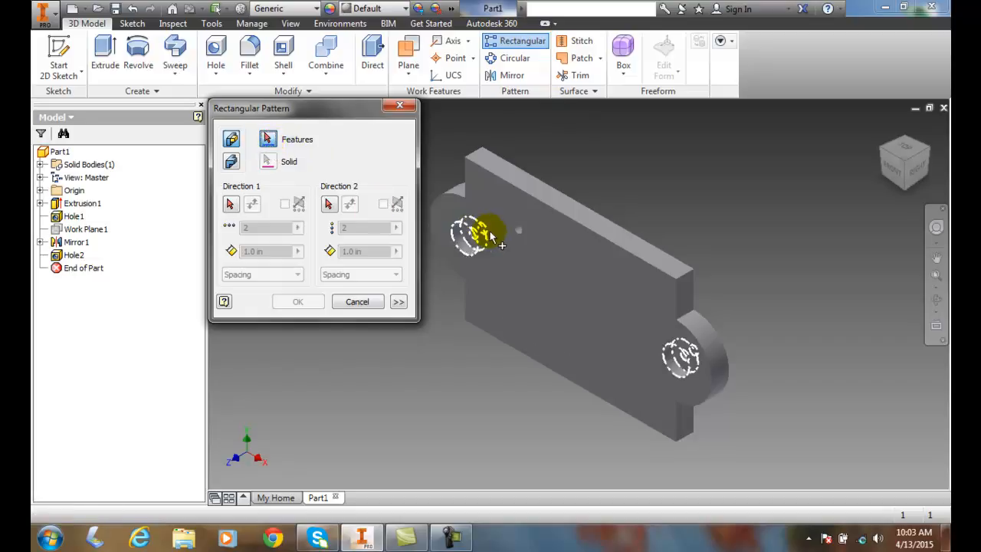
pyautogui.click(478, 233)
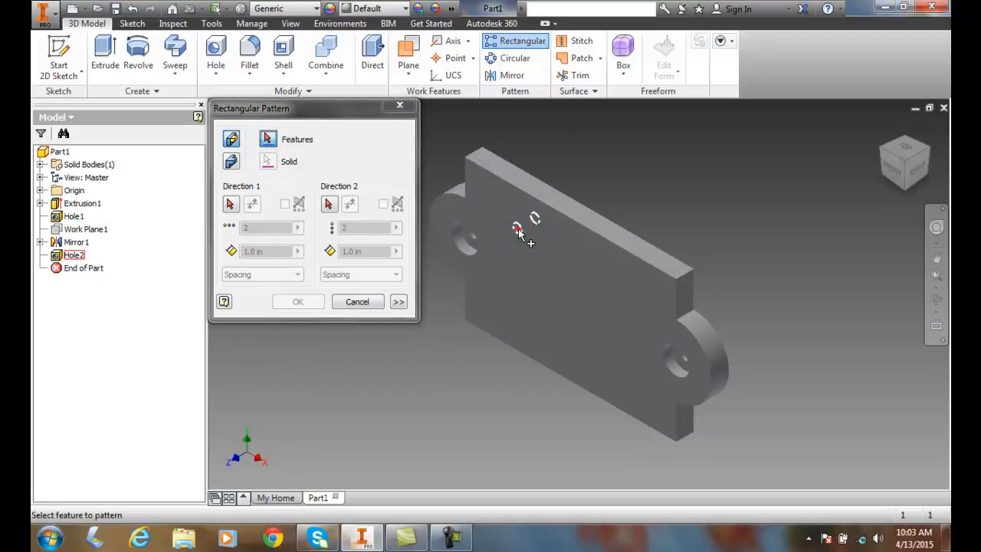
pyautogui.moveTo(255, 334)
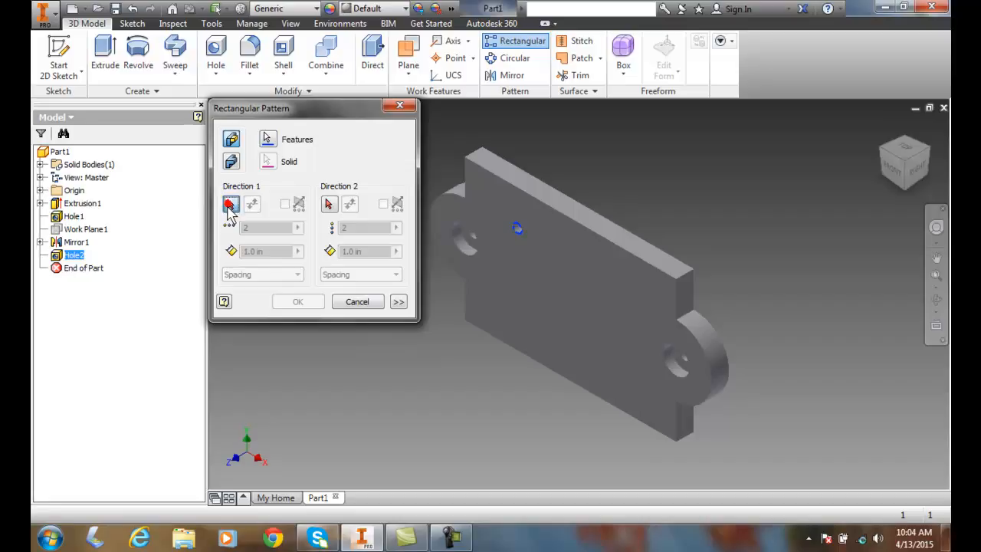
# - Set Direction 1 along the plate's bottom edge and prepare its count for 4 copies
pyautogui.click(229, 202)
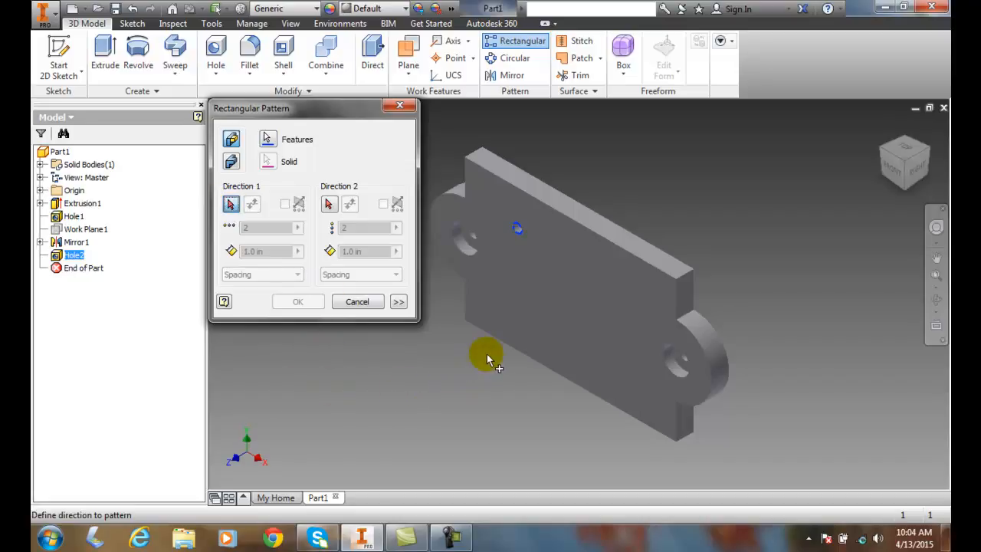
pyautogui.click(496, 341)
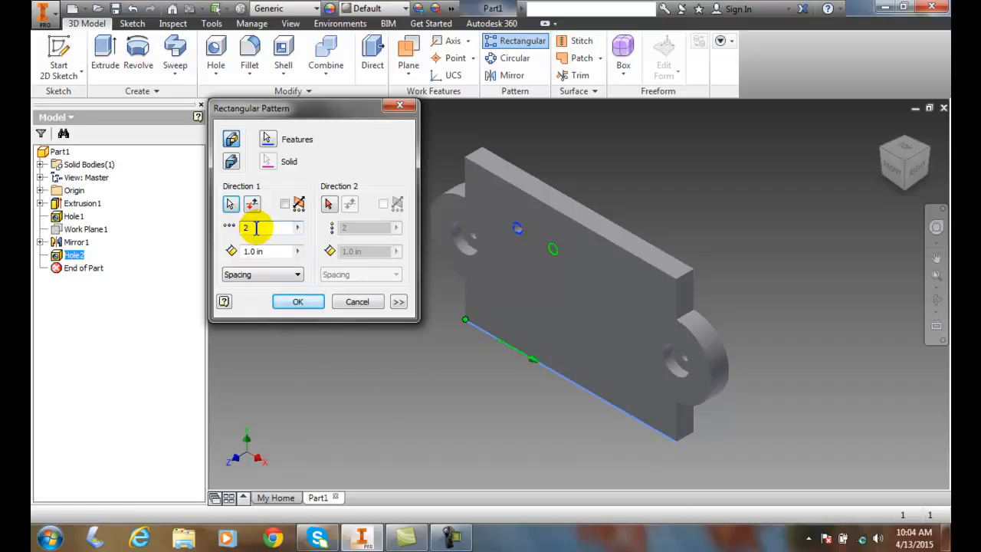
pyautogui.tripleClick(264, 227)
pyautogui.write('4')
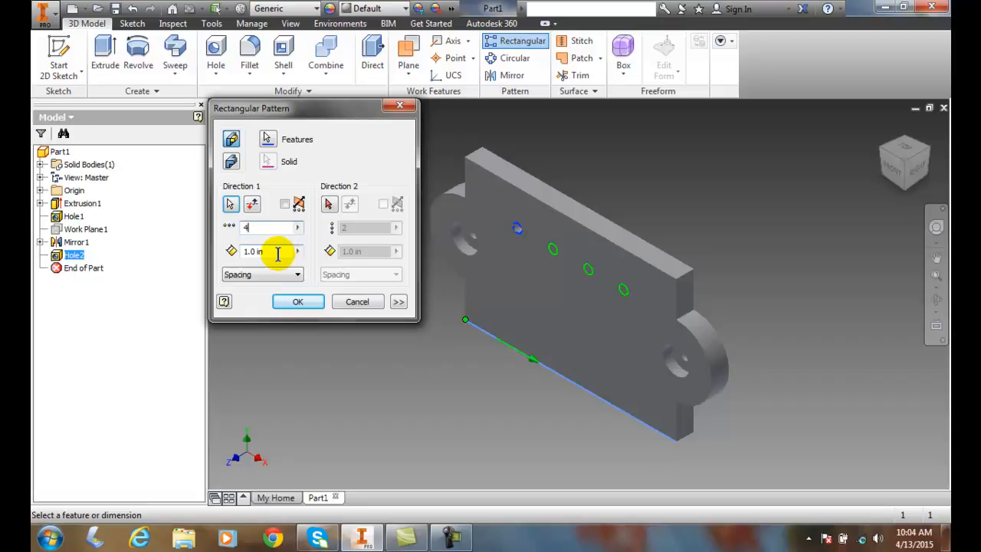
pyautogui.moveTo(328, 252)
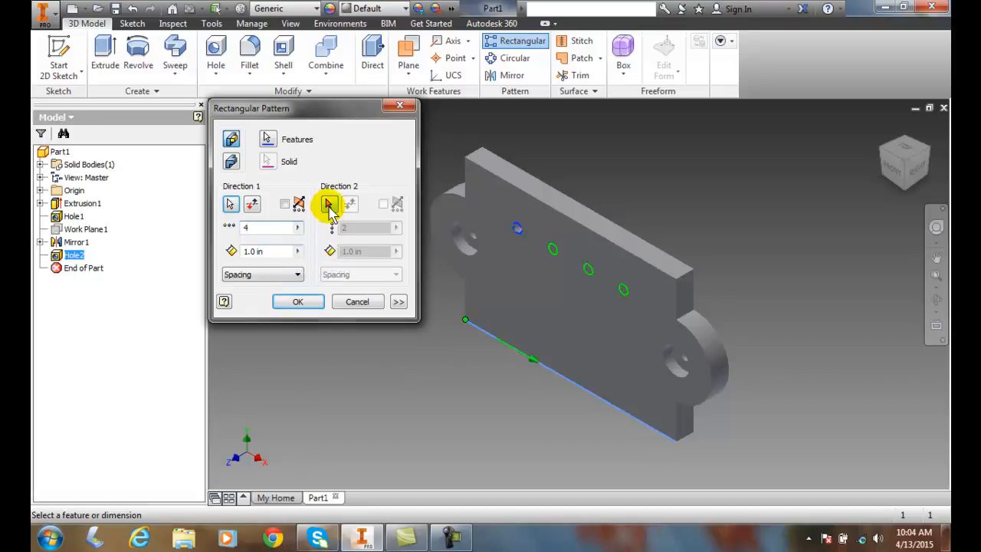
# - Set Direction 2 up the plate's left edge with a count of 3 at 1.0 in spacing
pyautogui.click(328, 203)
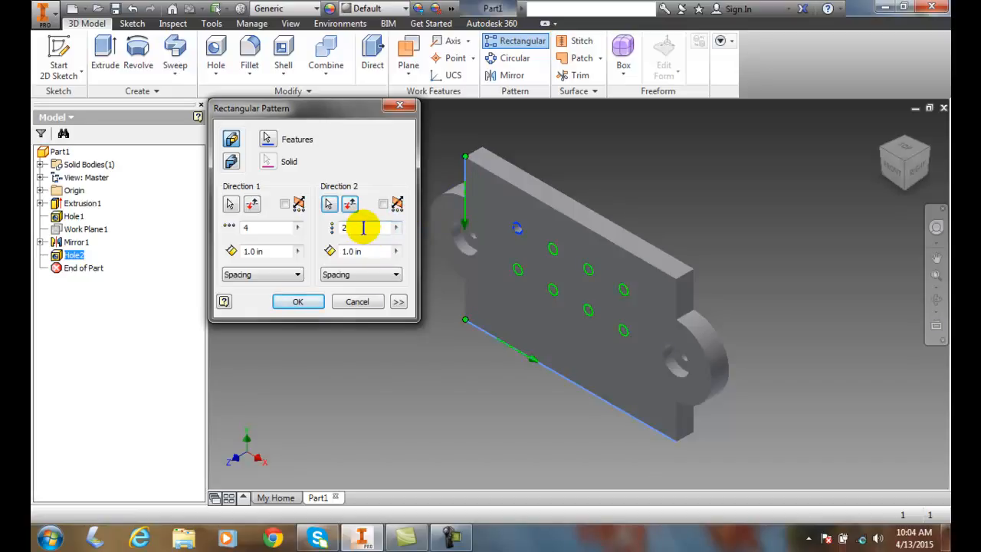
pyautogui.moveTo(352, 227)
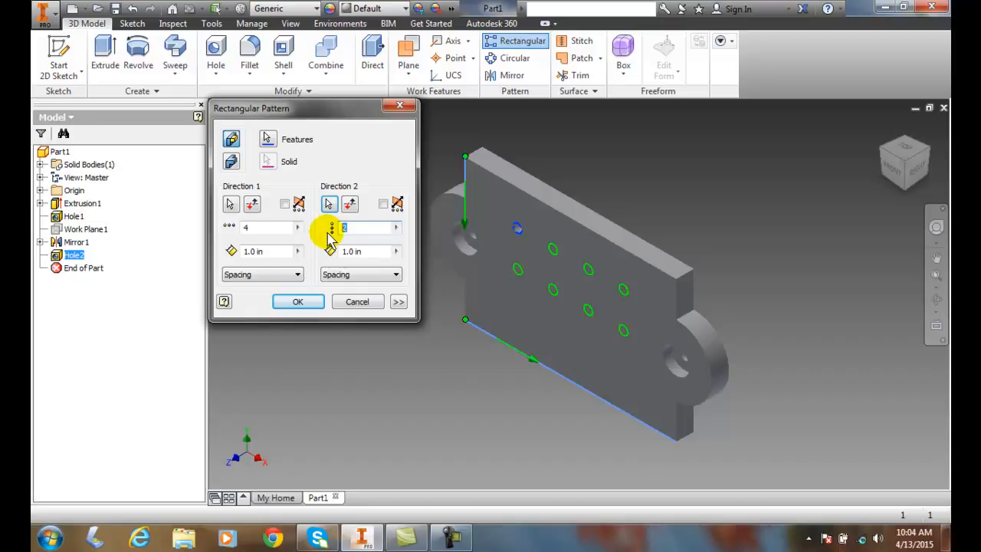
pyautogui.write('3')
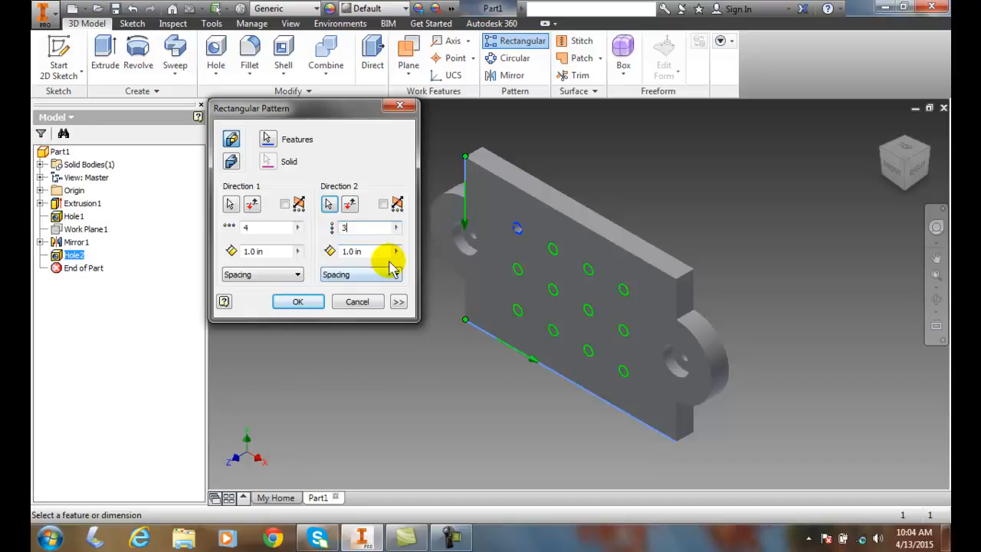
pyautogui.click(368, 251)
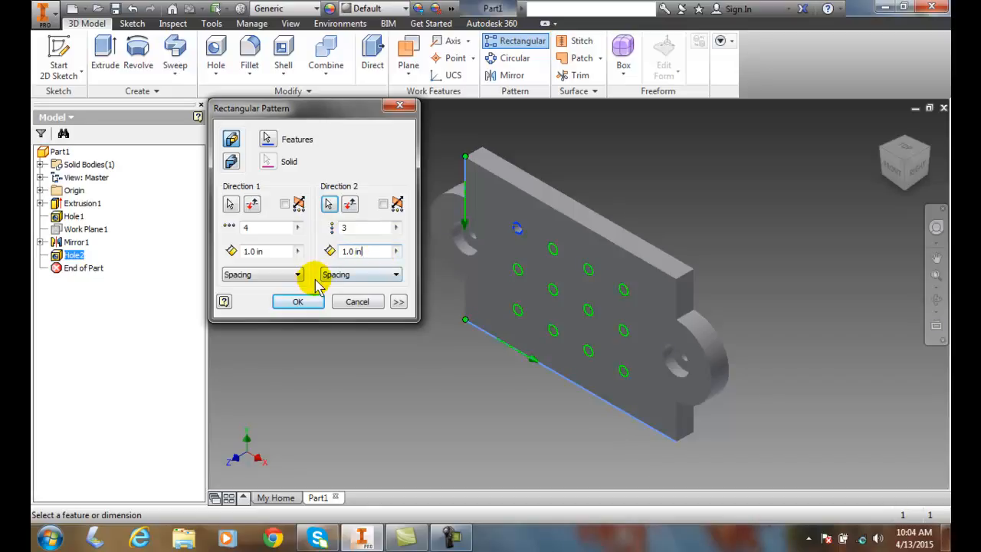
# - Keep the Spacing method and create the 4-by-3 rectangular hole pattern
pyautogui.click(297, 274)
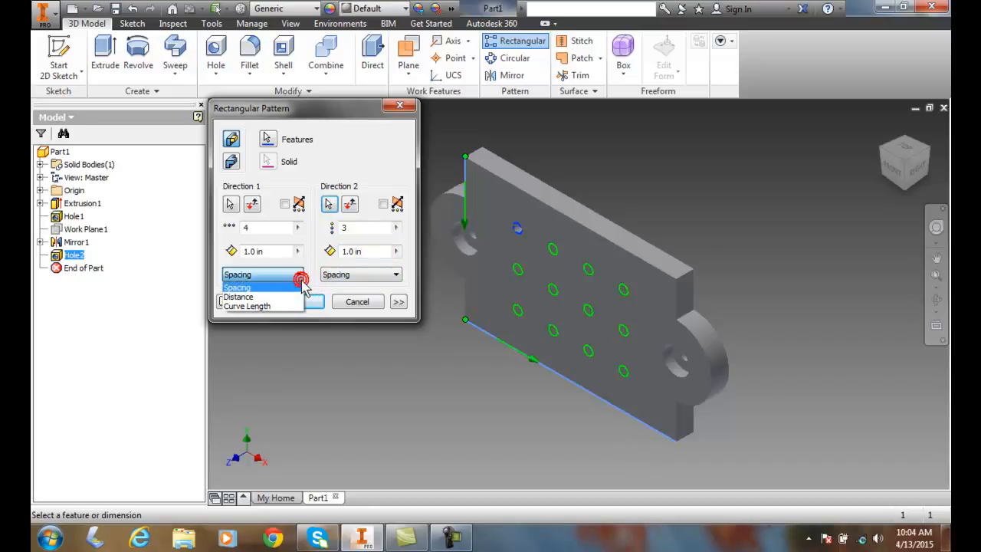
pyautogui.click(238, 287)
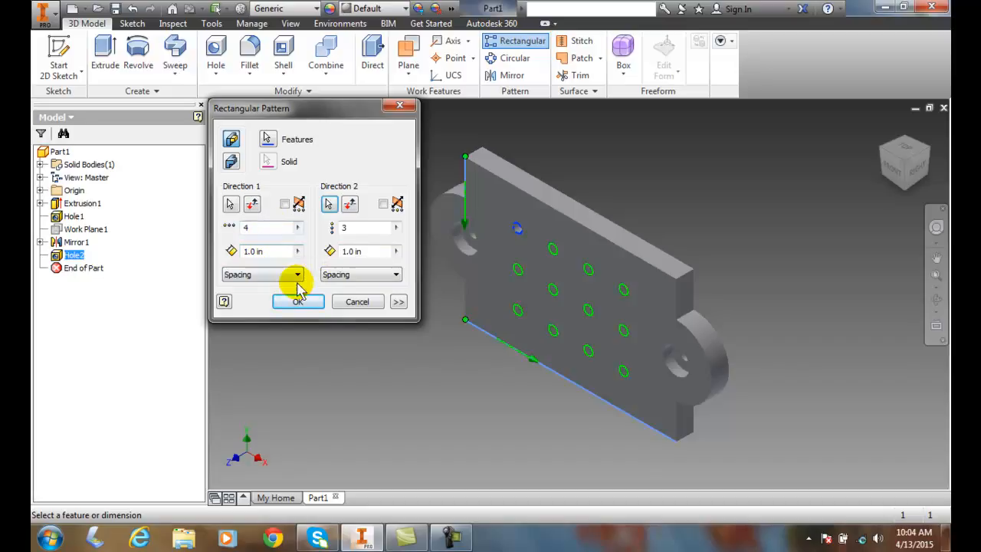
pyautogui.click(297, 275)
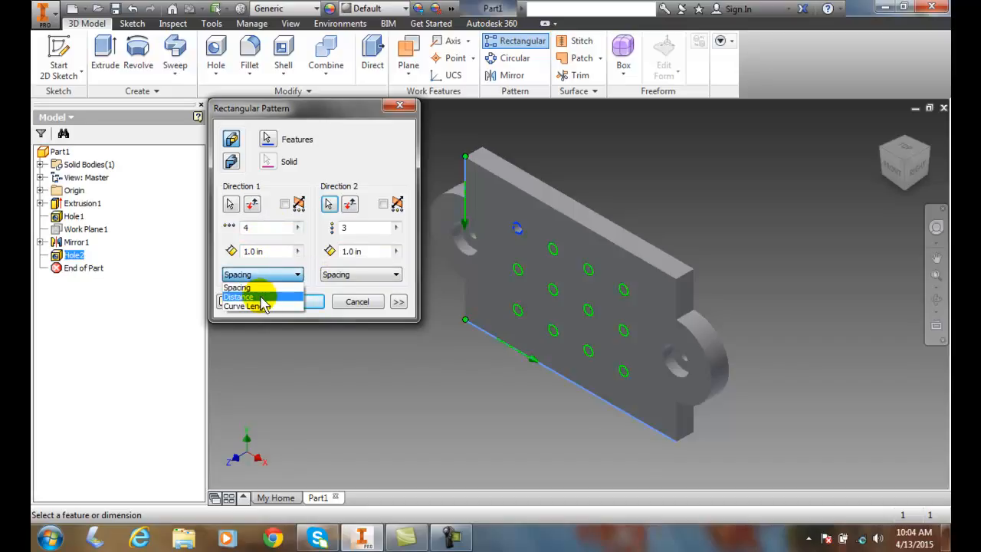
pyautogui.click(260, 288)
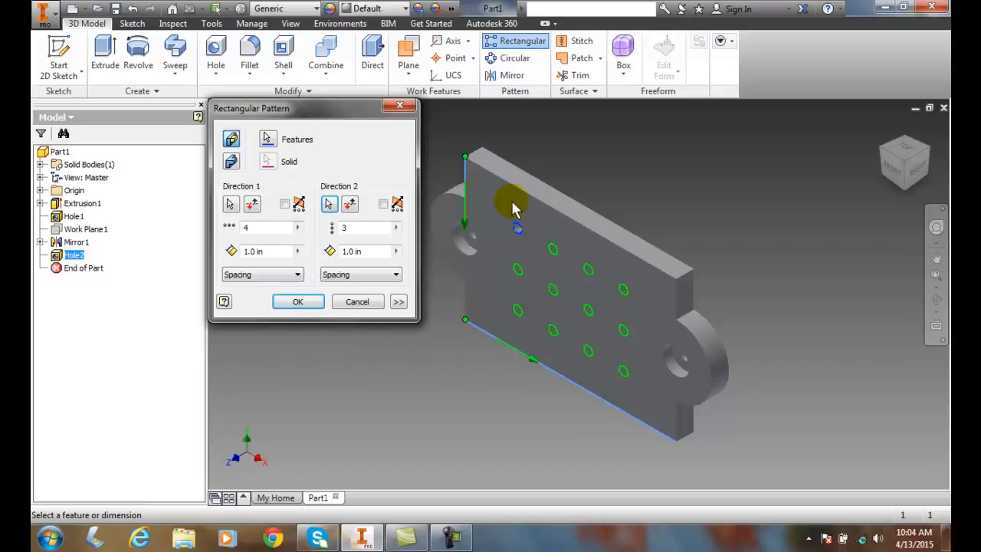
pyautogui.moveTo(585, 303)
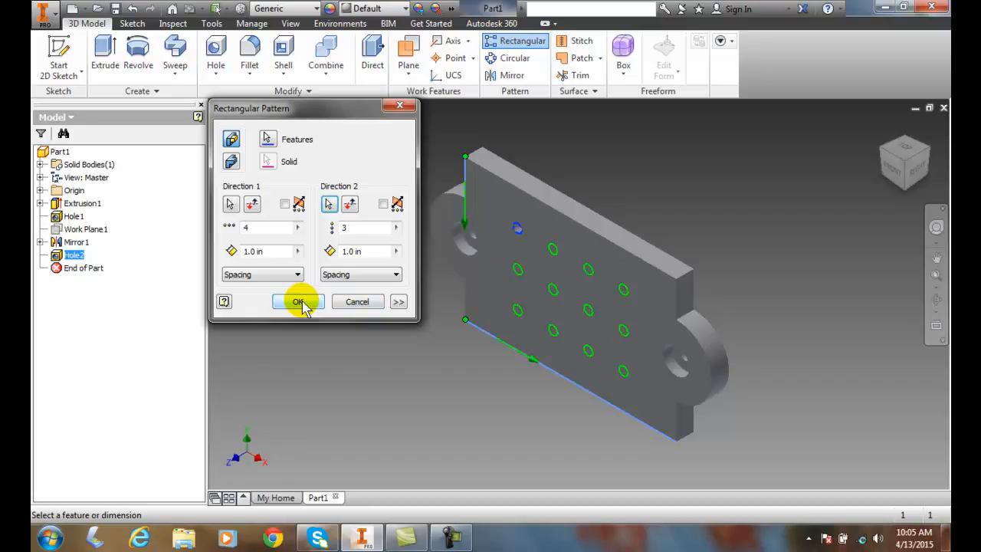
pyautogui.click(298, 301)
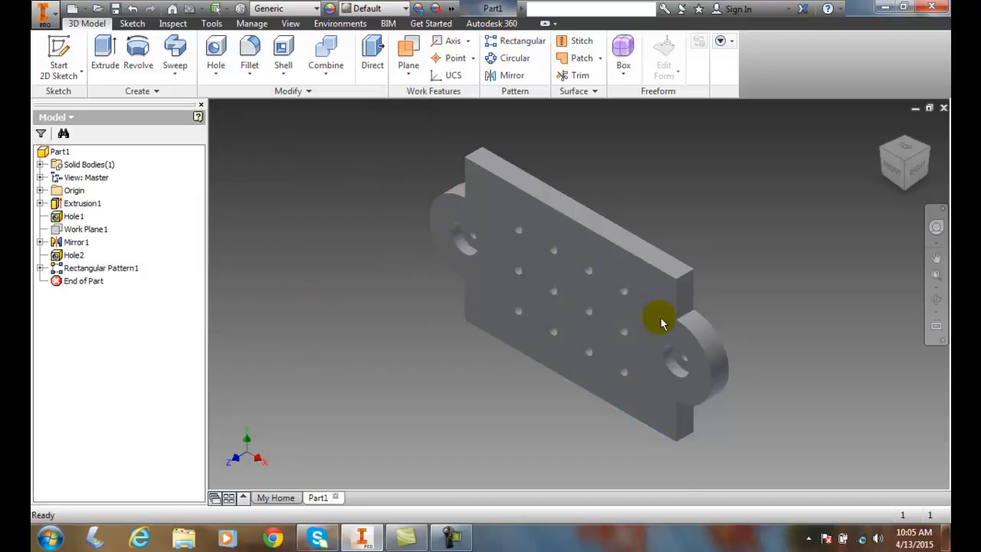